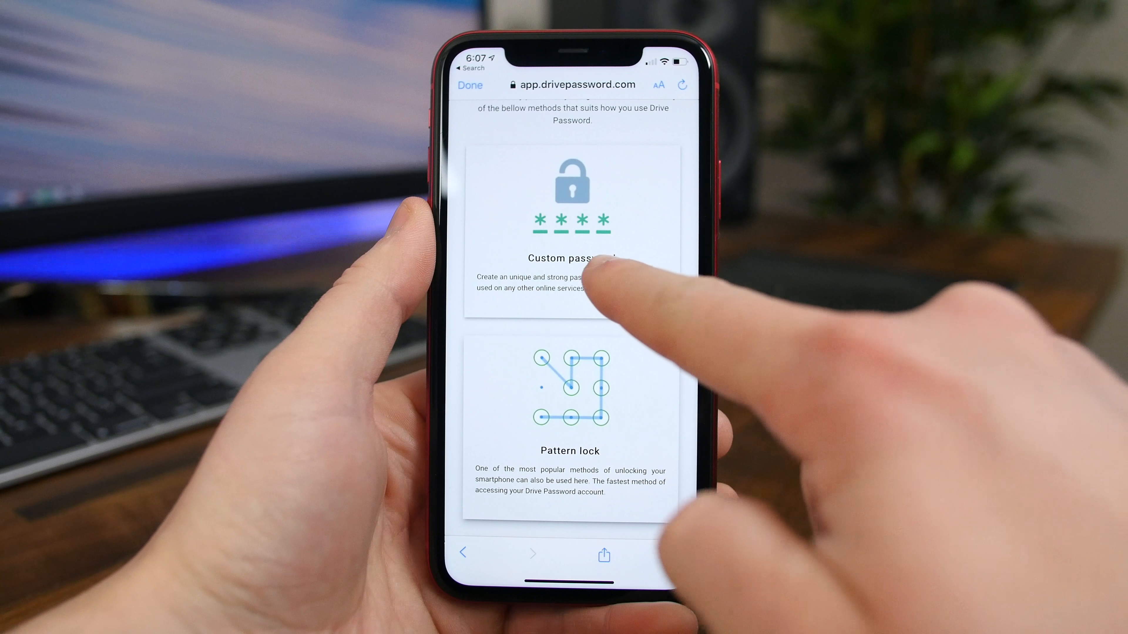
Add a Twitter account, confirm its encryption, and bring up the side navigation menu.
scroll("down", 3)
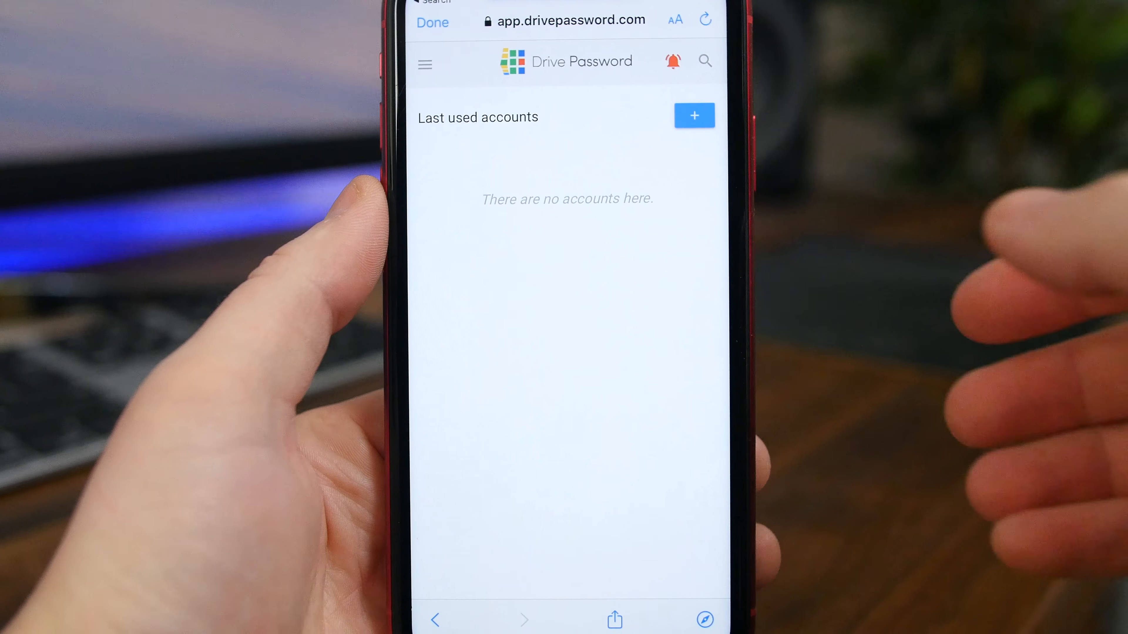
left_click(694, 116)
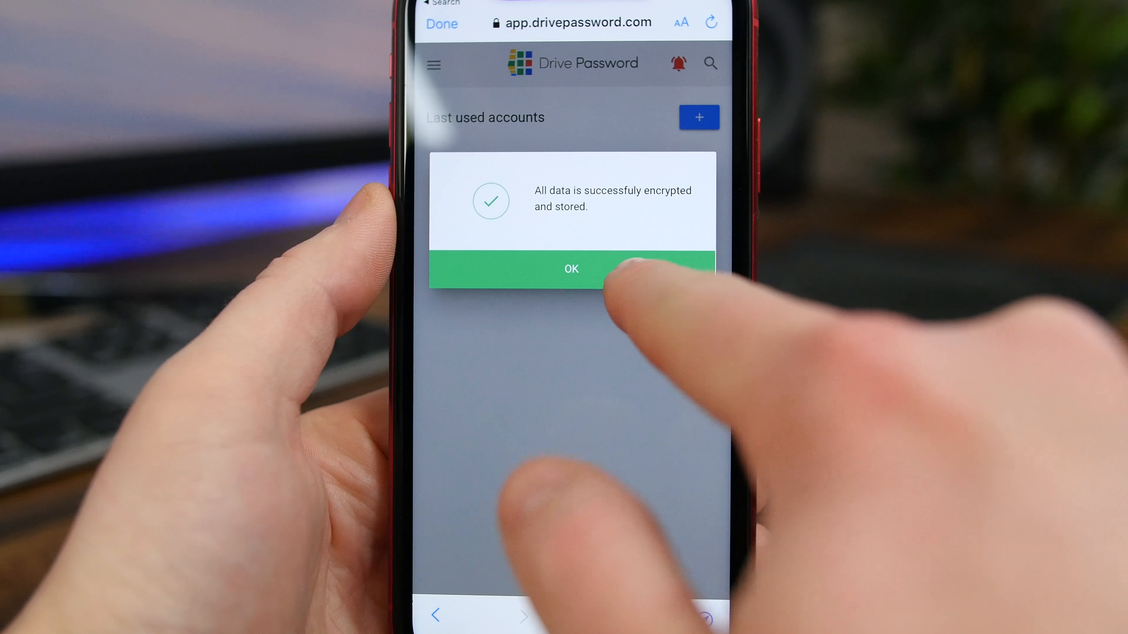
left_click(571, 269)
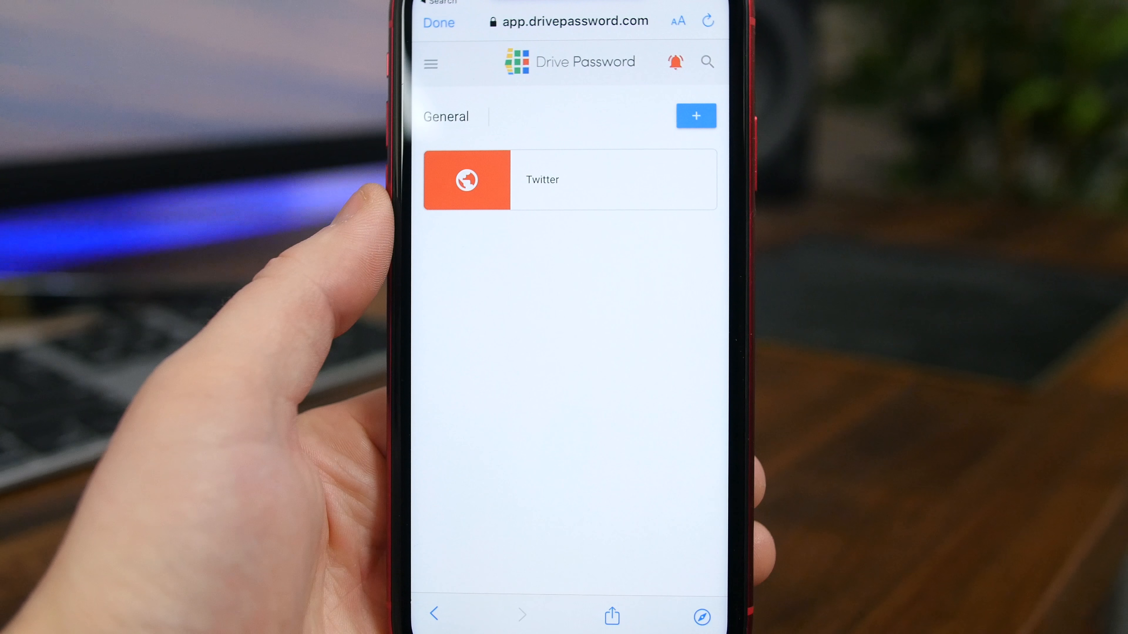
left_click(542, 179)
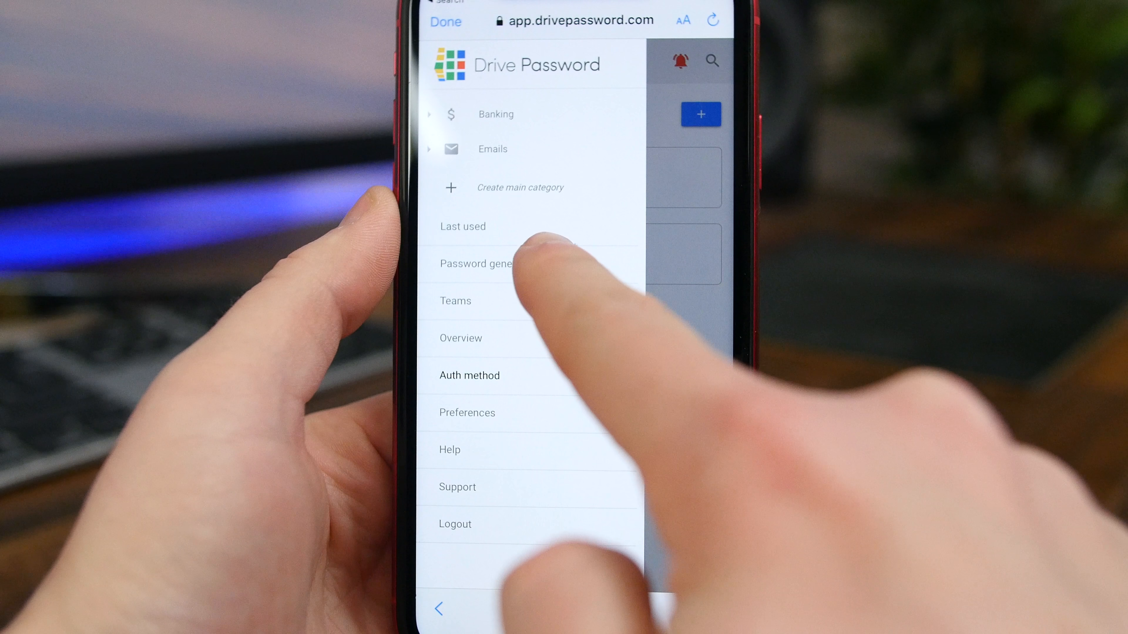
Review the Auth method list, including pattern lock and two-factor authentication.
left_click(475, 264)
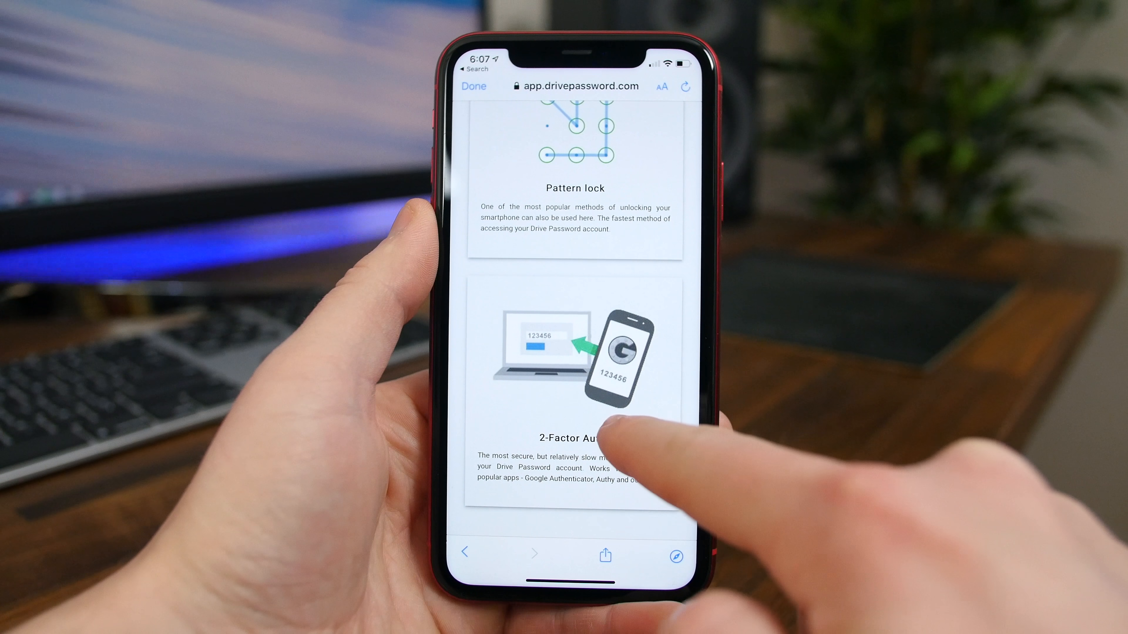
scroll("down", 3)
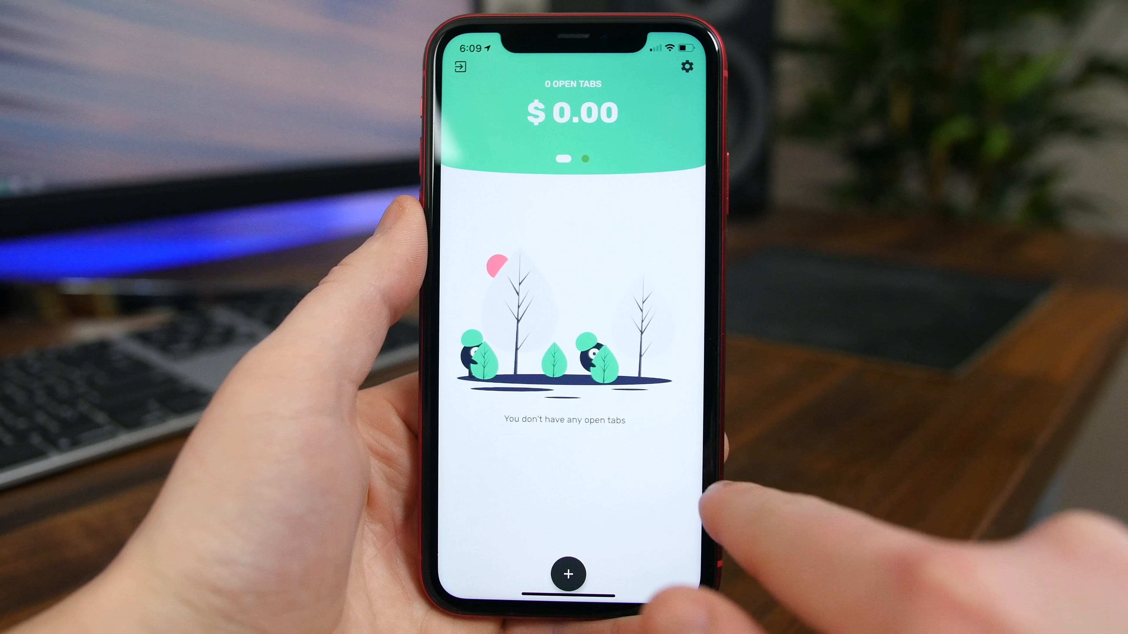
Create a new tab for a contact with an owed amount of 5 and continue.
left_click(567, 574)
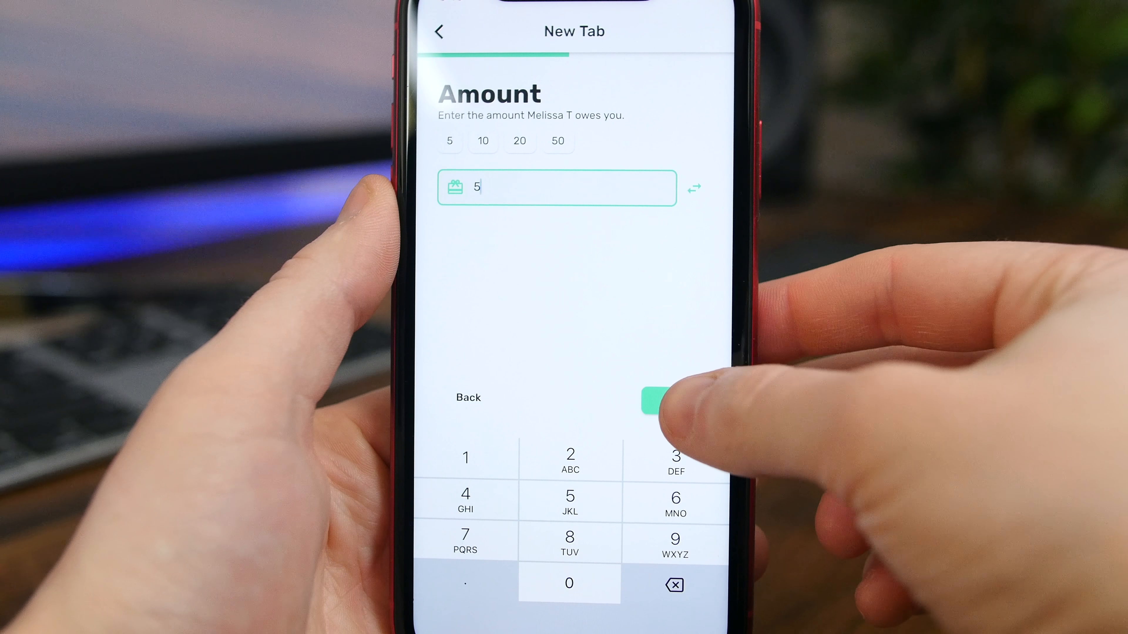
left_click(652, 400)
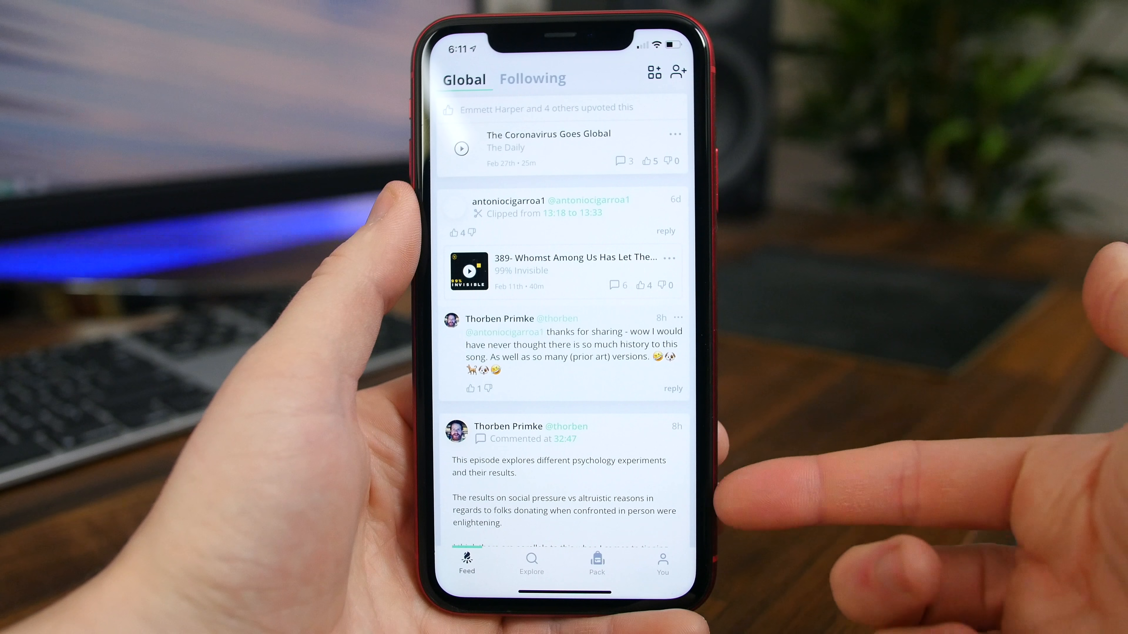
Browse the Global feed, then search Explore for Coronavirus and review the episode results.
scroll("down", 3)
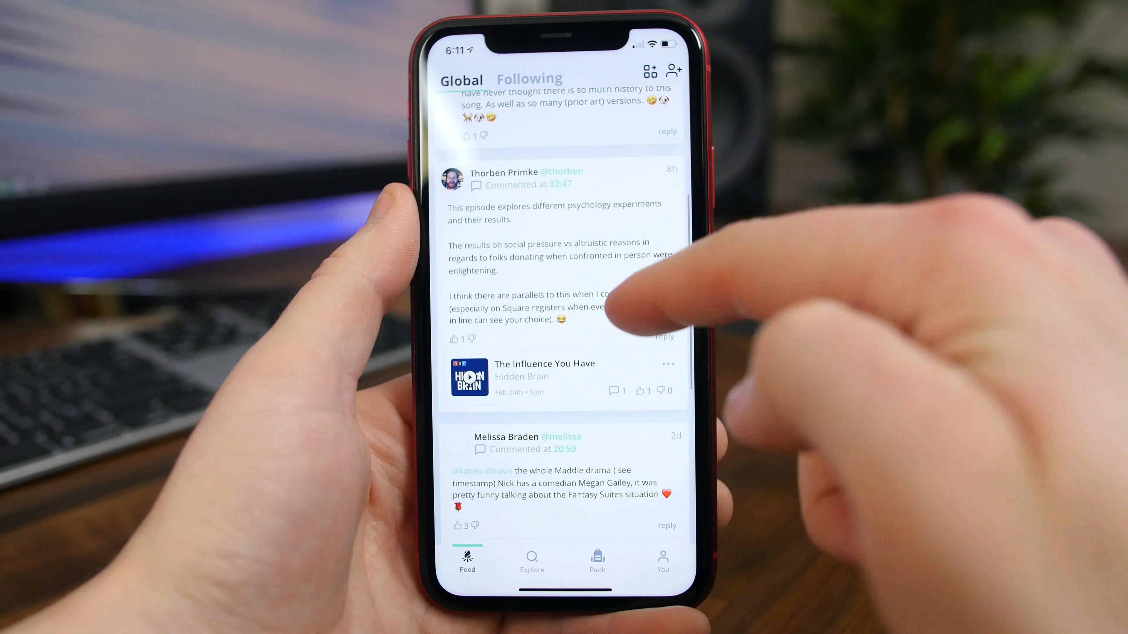
scroll("down", 3)
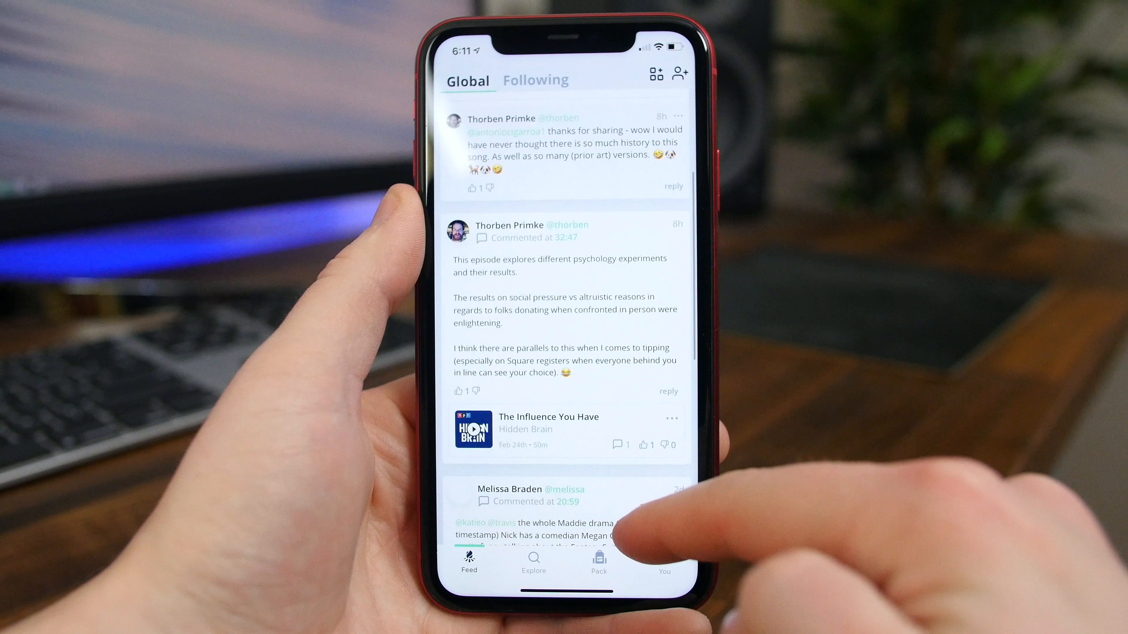
left_click(536, 80)
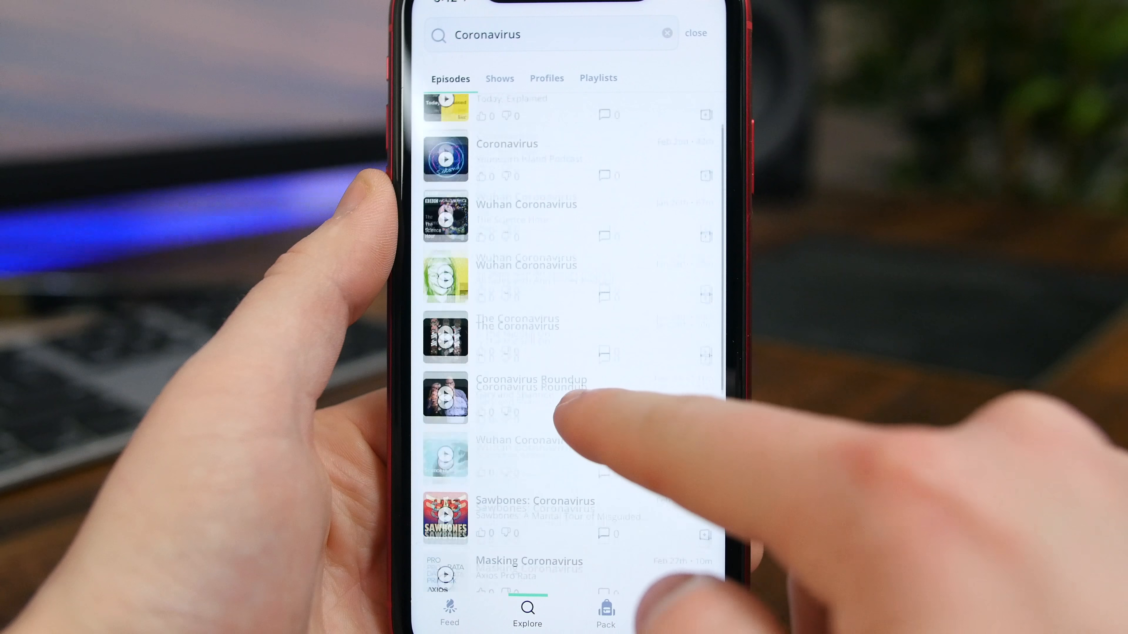
scroll("down", 3)
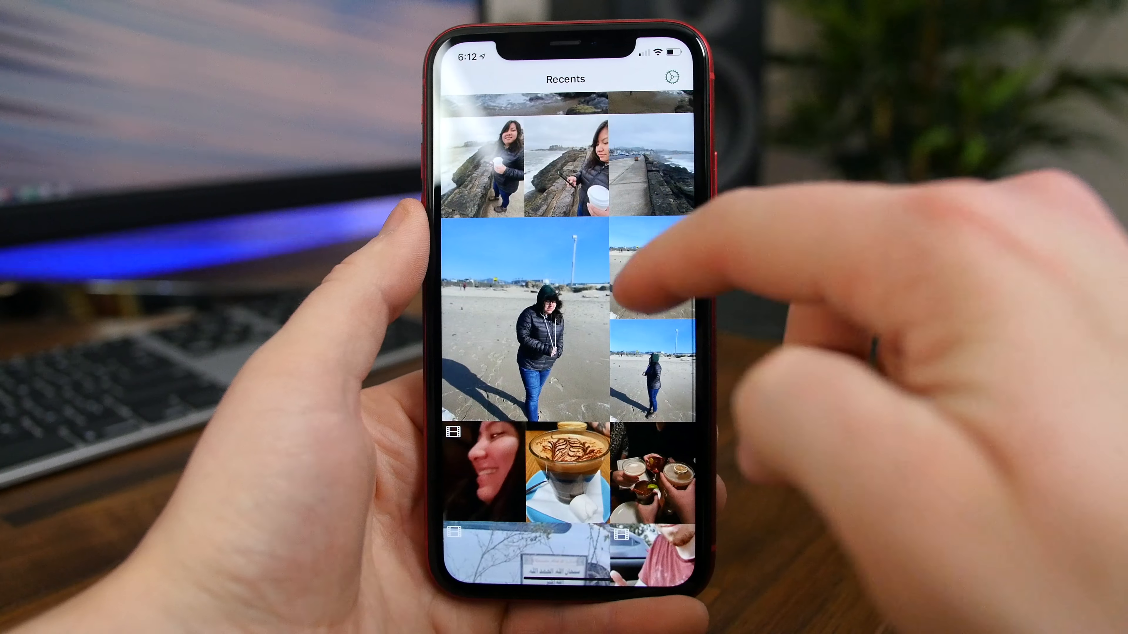
Browse the Recents photo grid before returning to the home-screen app folder.
scroll("down", 3)
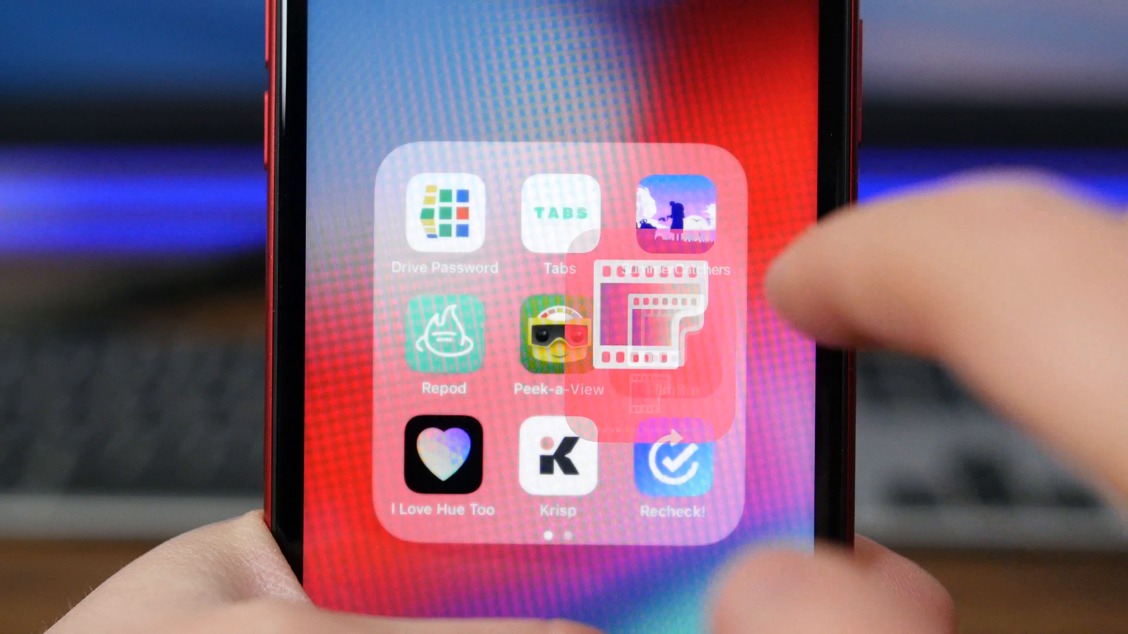
Launch FilmBox, capture a negative via Quick start and view the sideways-rotation tip demo.
left_click(653, 322)
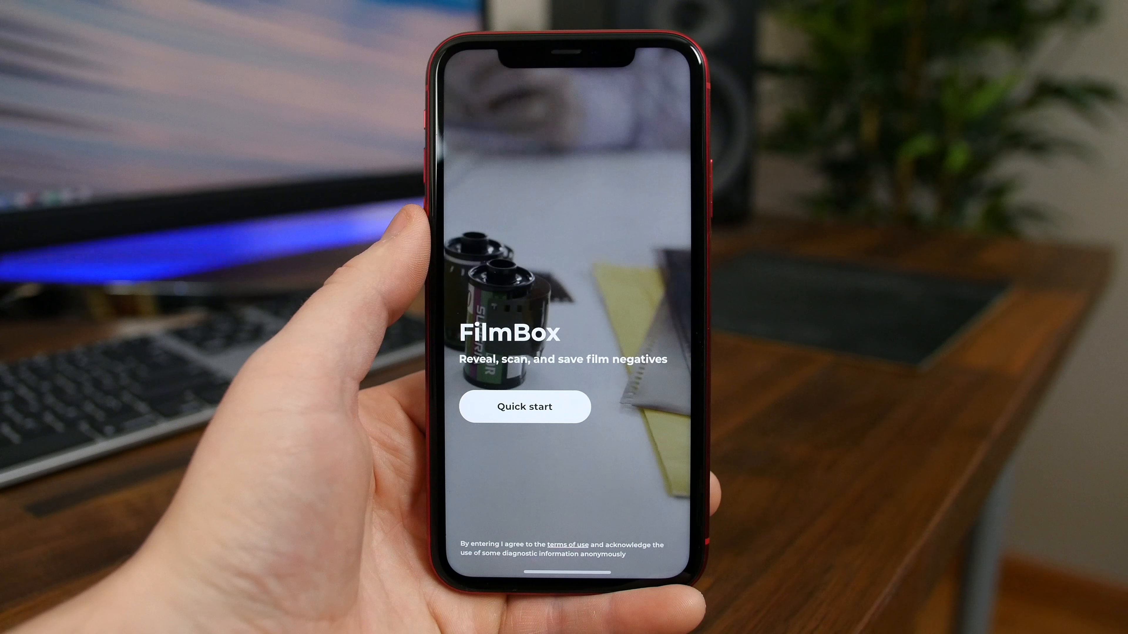
left_click(525, 406)
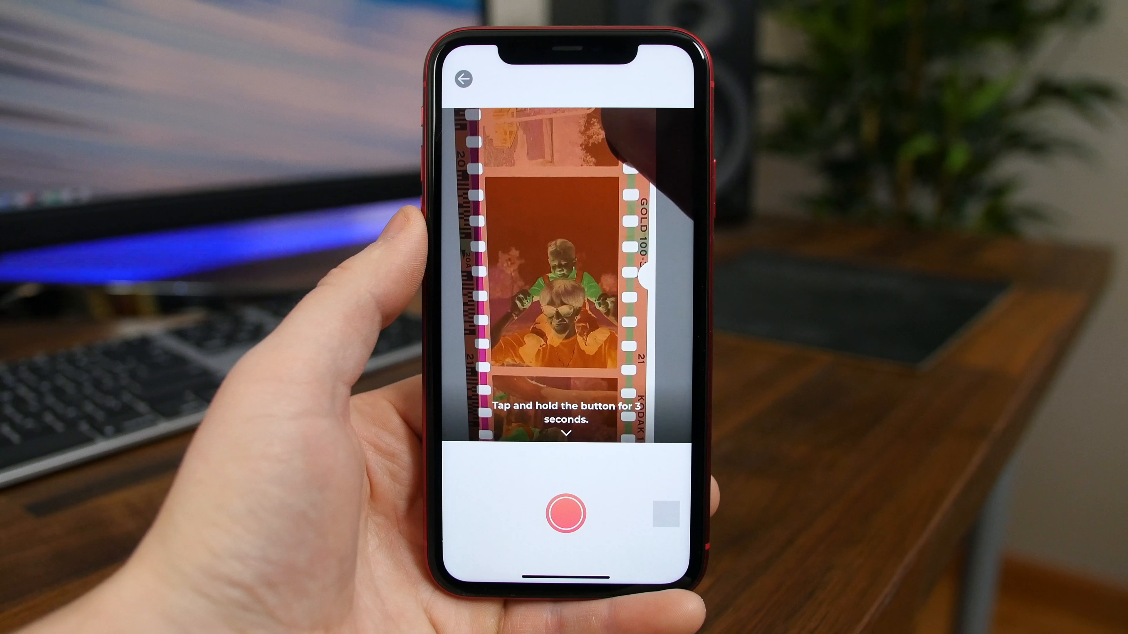
left_click(565, 515)
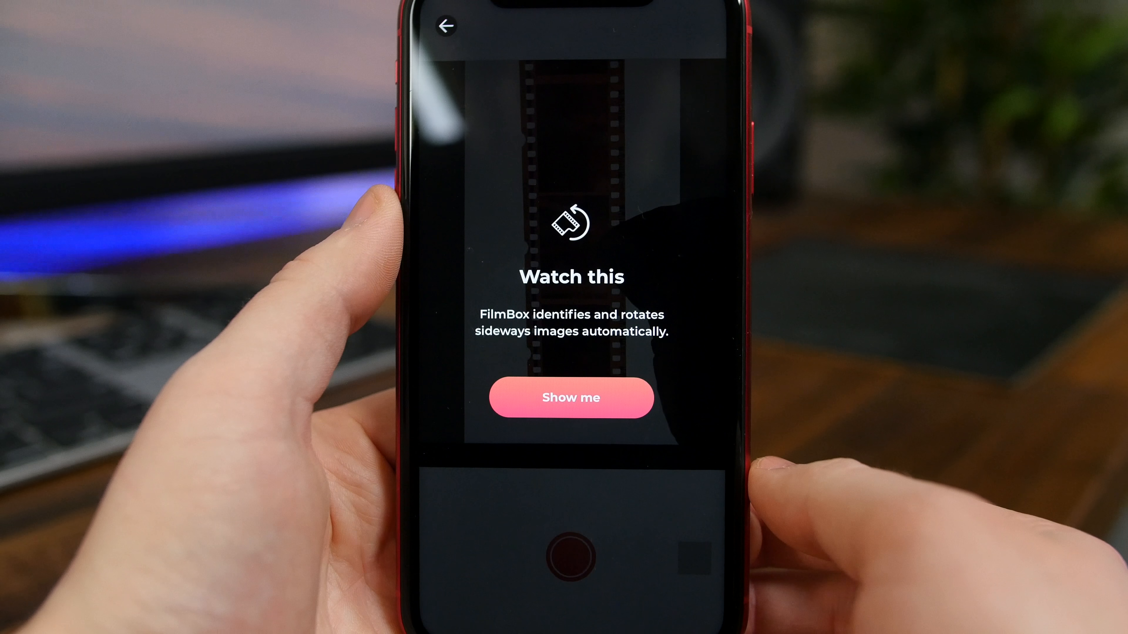
left_click(574, 397)
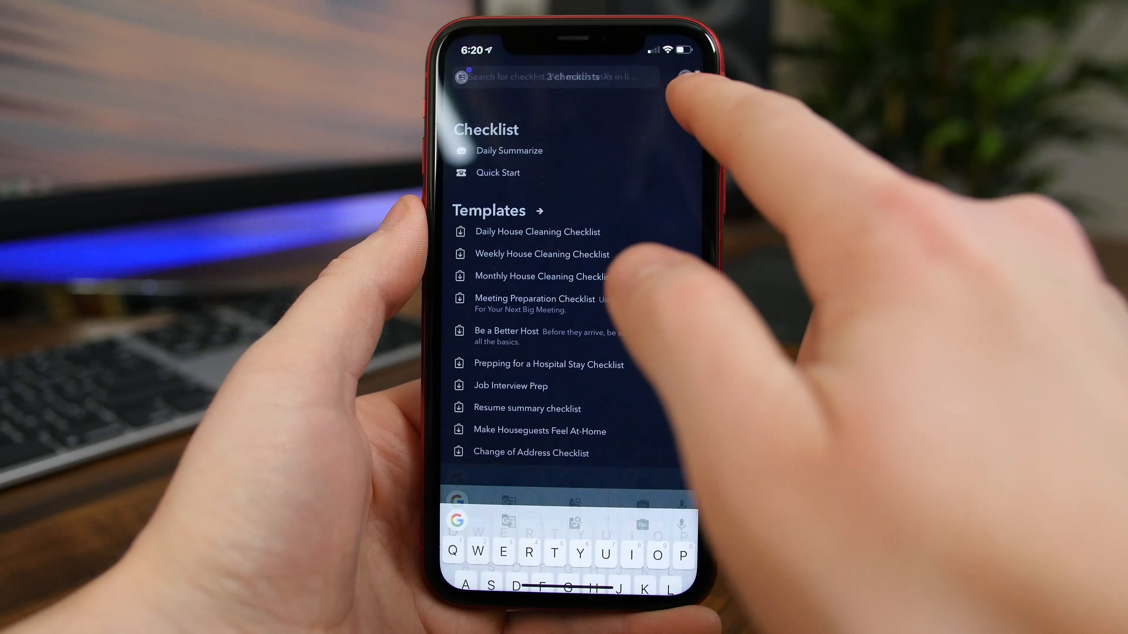
Leave search, visit Daily Summarize, then load the Daily House Cleaning Checklist template.
left_click(509, 150)
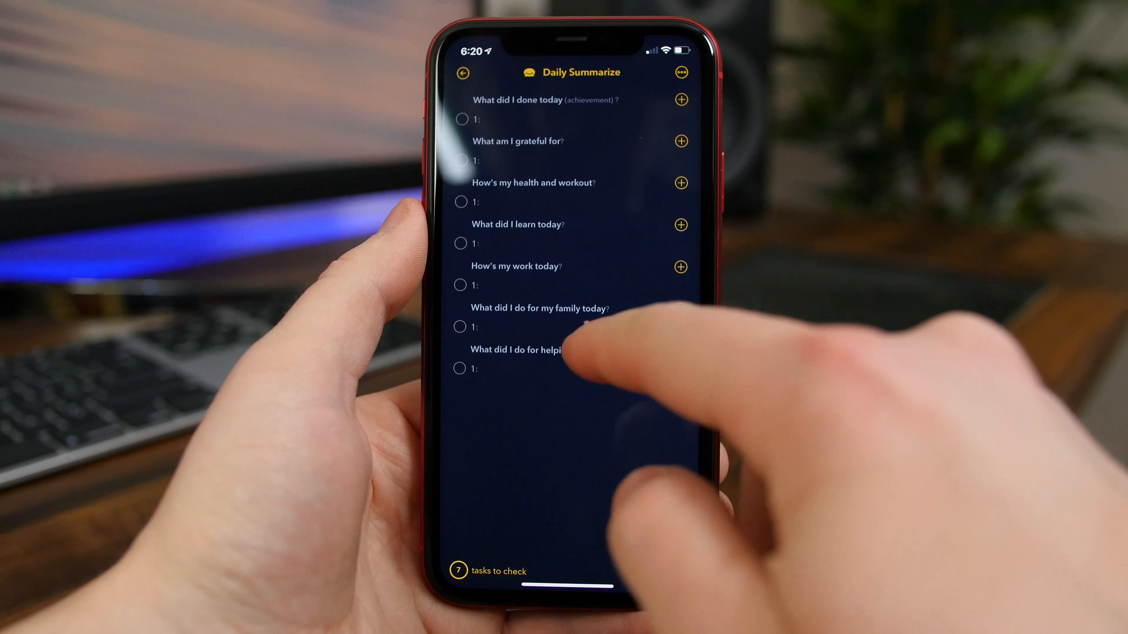
left_click(465, 73)
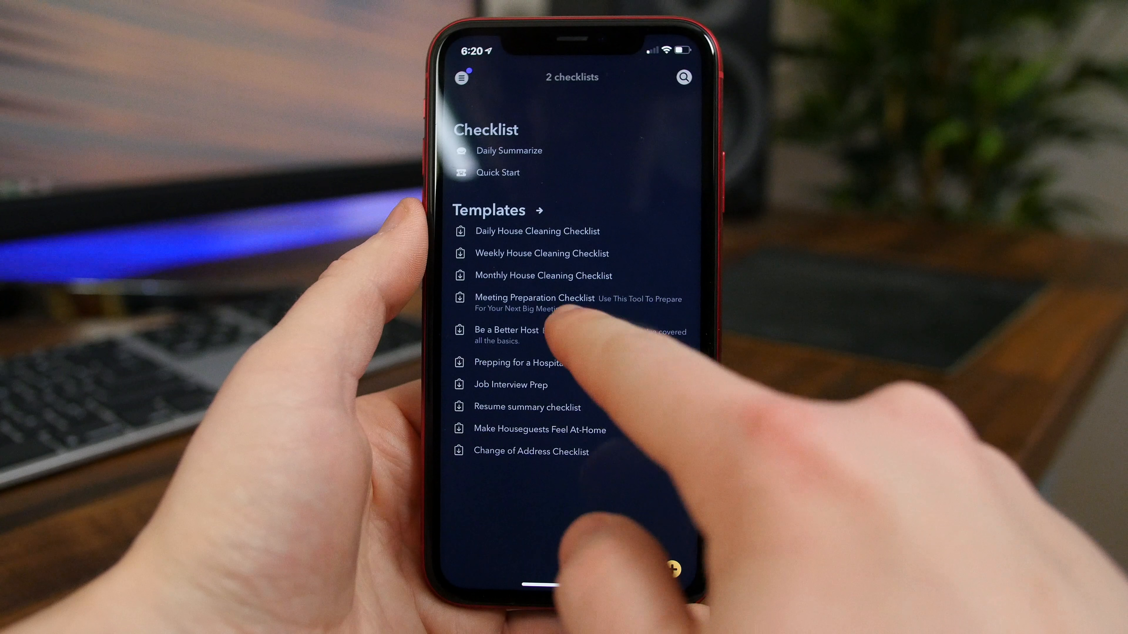
left_click(498, 173)
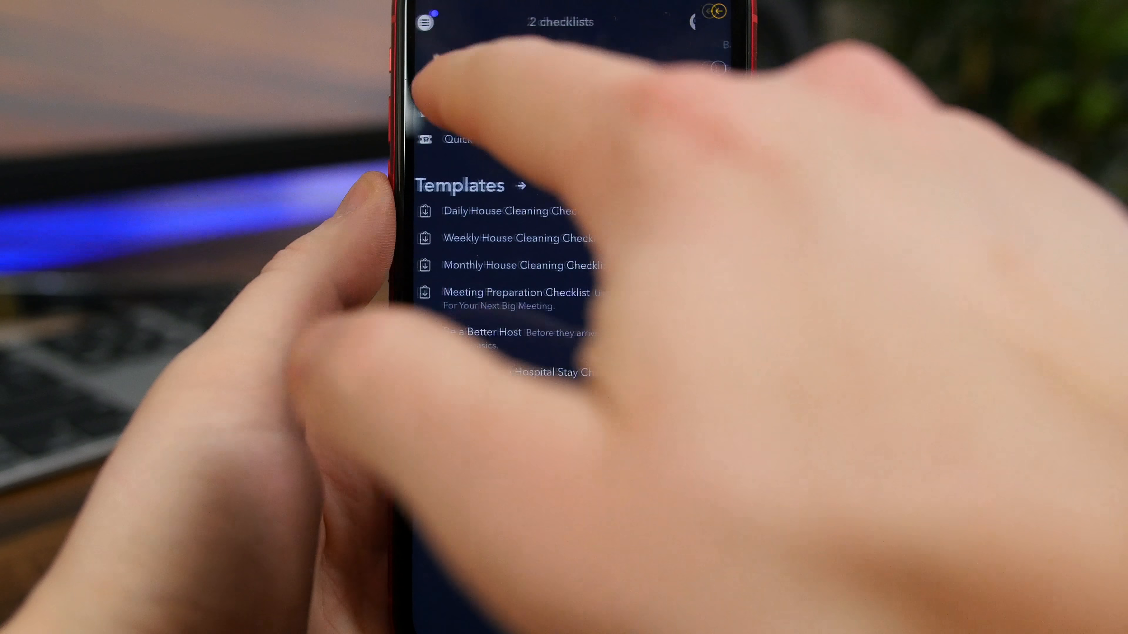
left_click(503, 211)
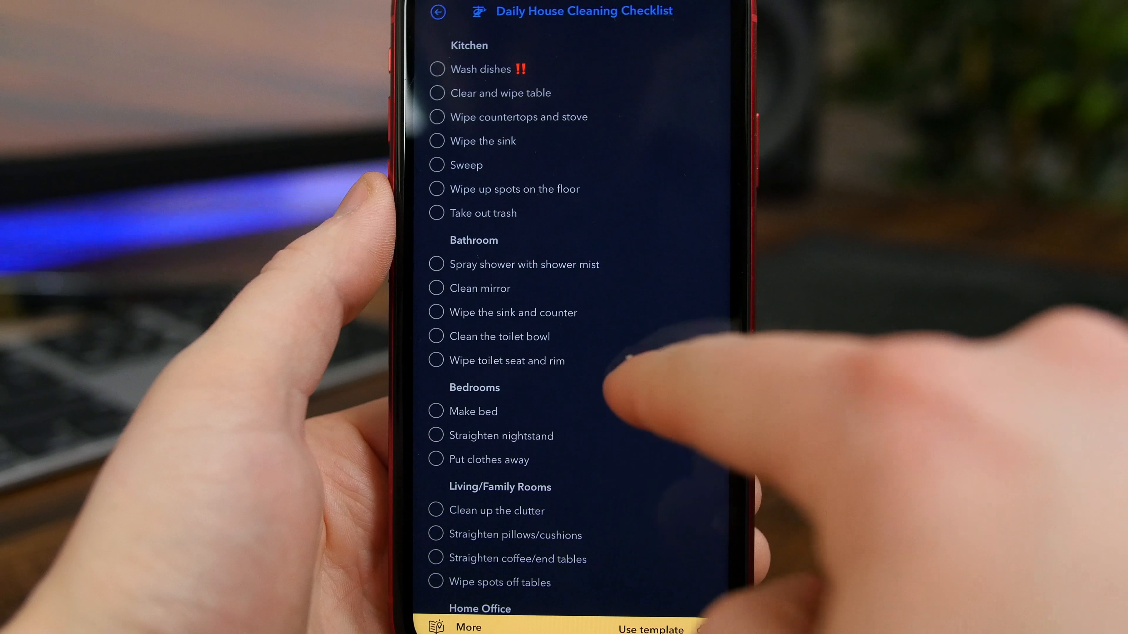